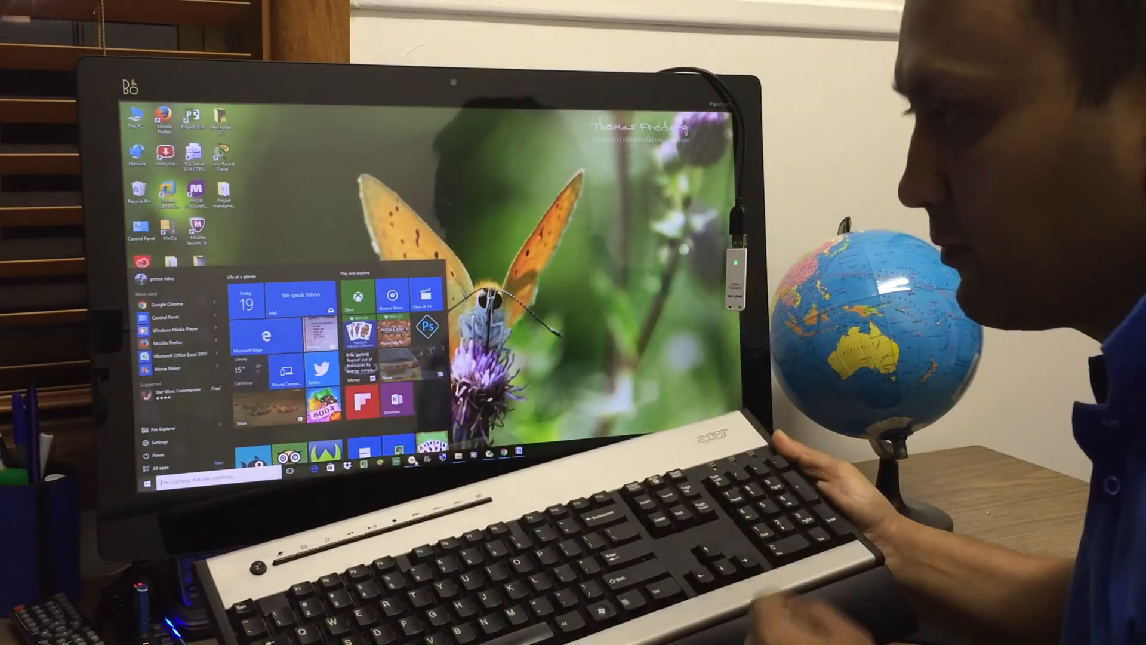
Step: Search Start for "con" and launch Control Panel from the Best match result
left_click(151, 485)
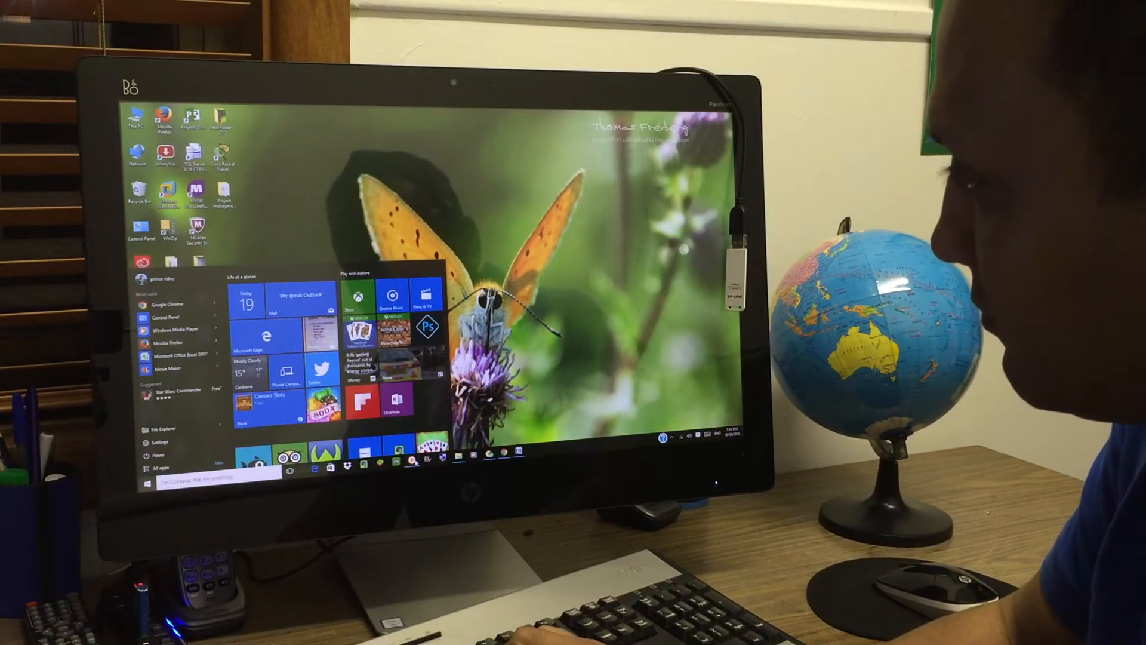
type("con")
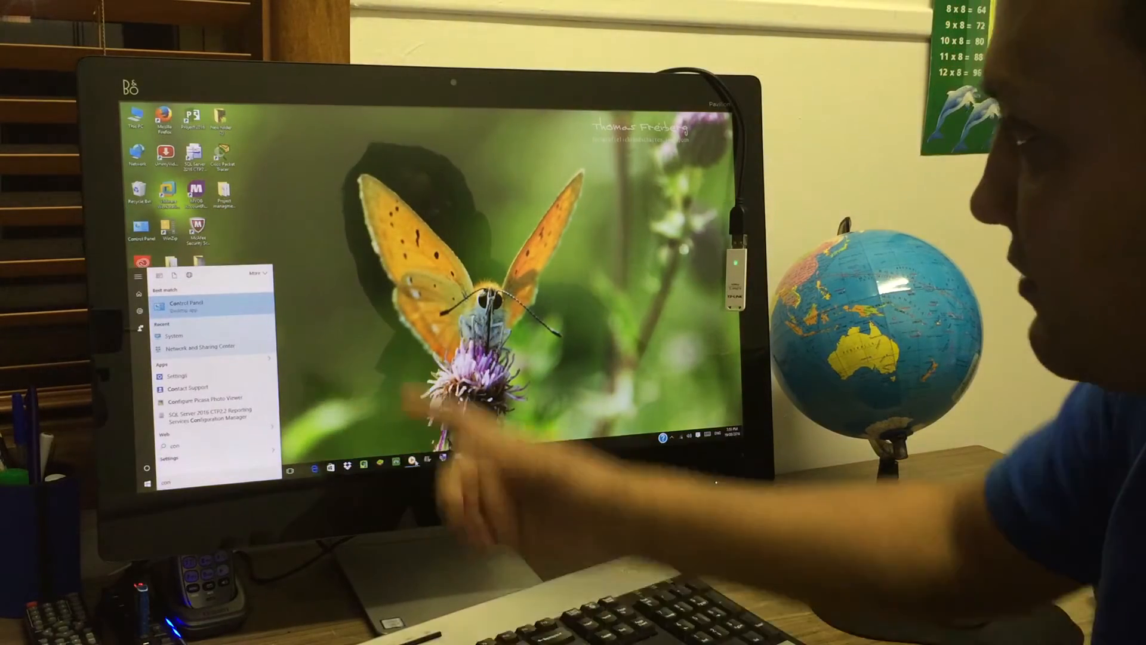
left_click(187, 307)
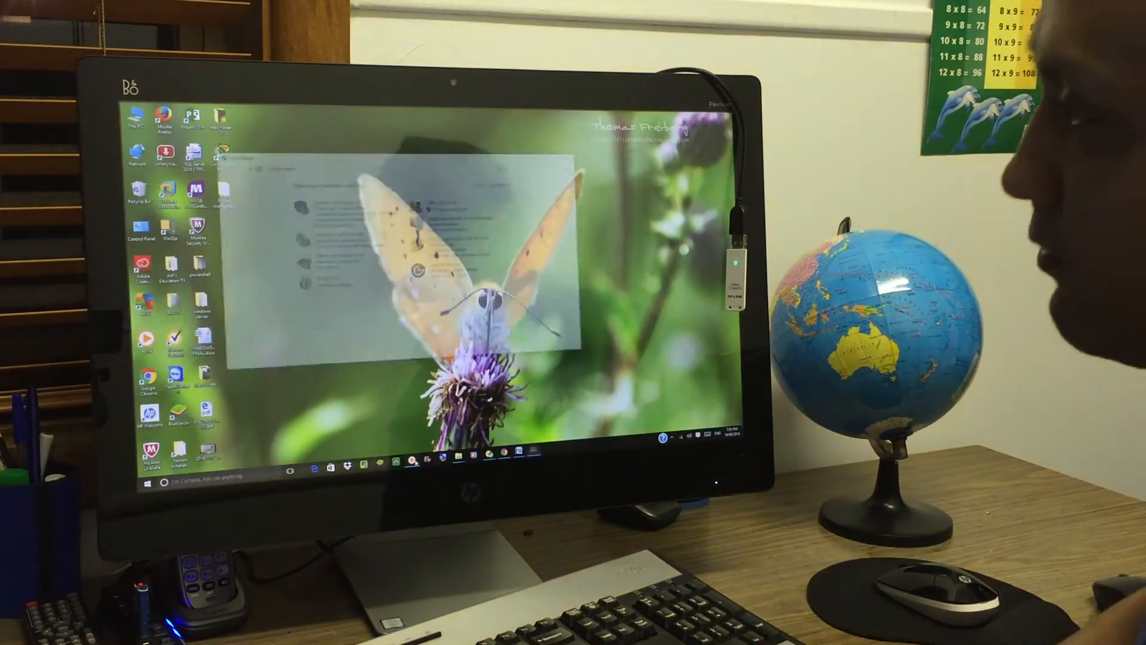